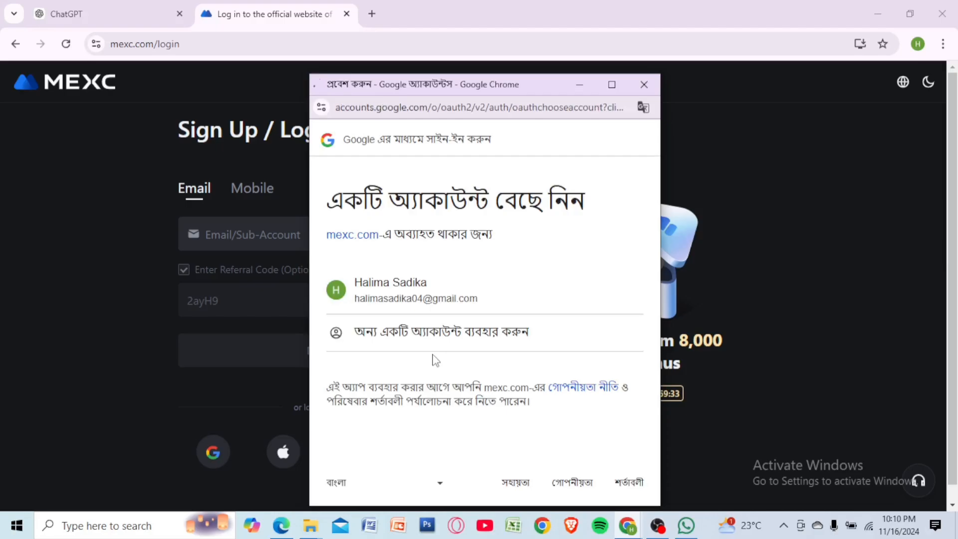
Step: Sign in to MEXC by choosing the Google account in the account chooser
click(389, 290)
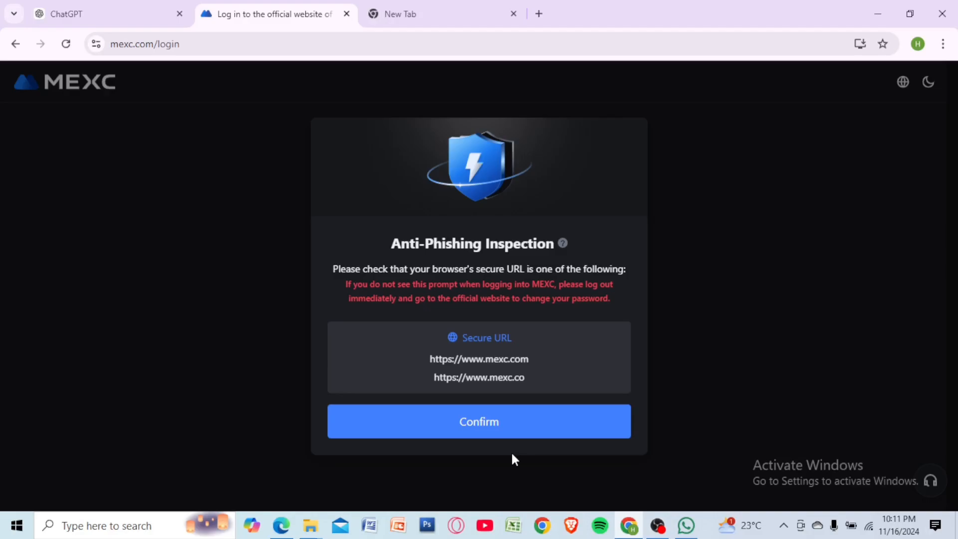
Step: Confirm the anti-phishing inspection notice to reach the signed-in MEXC home page
click(478, 421)
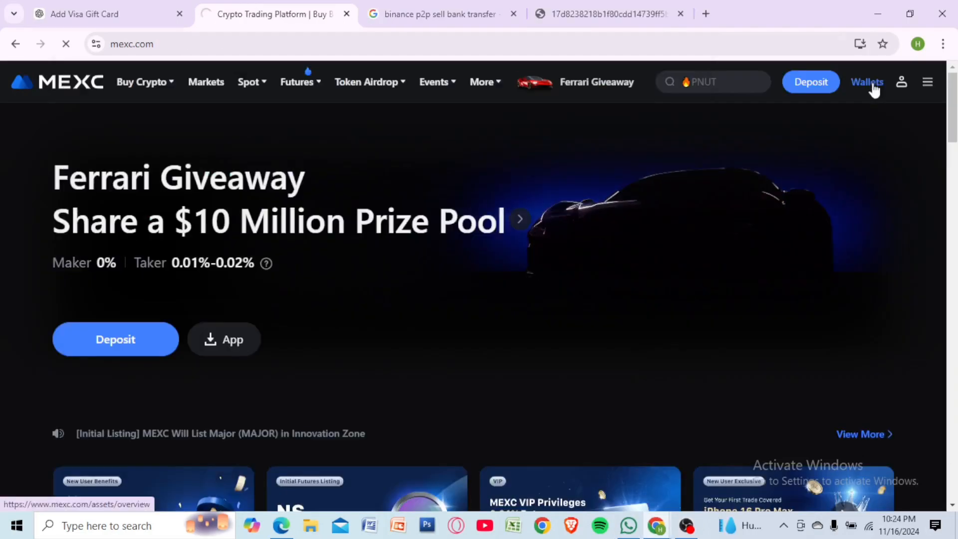
Step: View the wallet overview (0 USDT balance), check the Asset transfer form, and close it
click(868, 81)
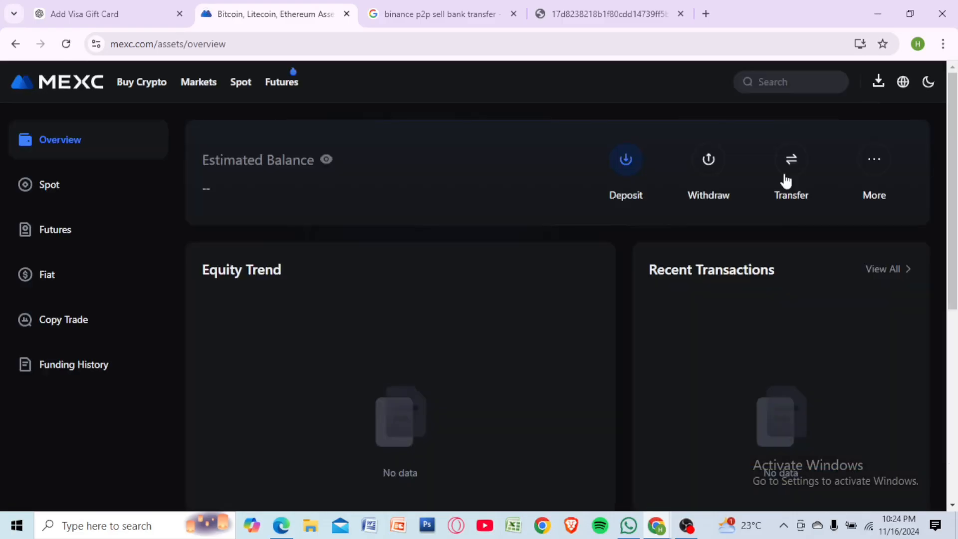
click(790, 159)
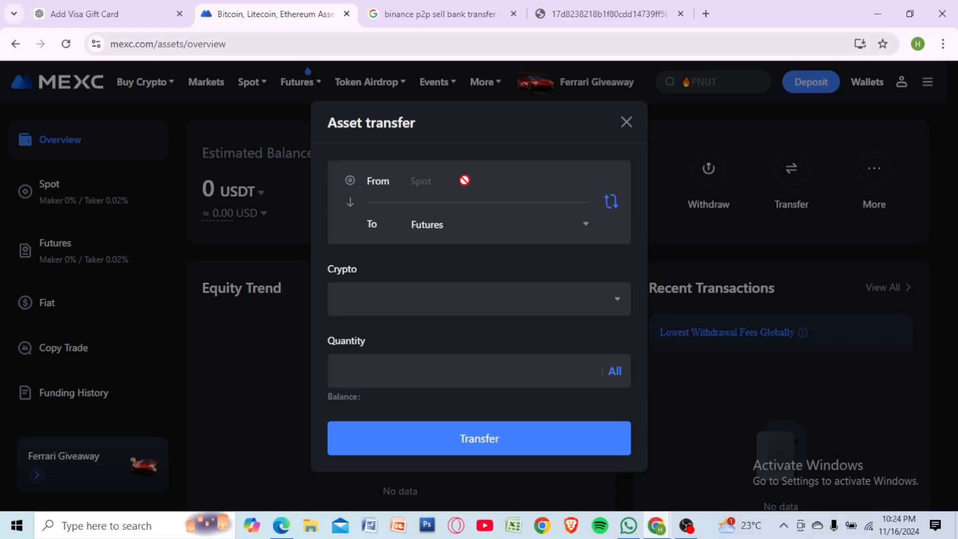
click(626, 121)
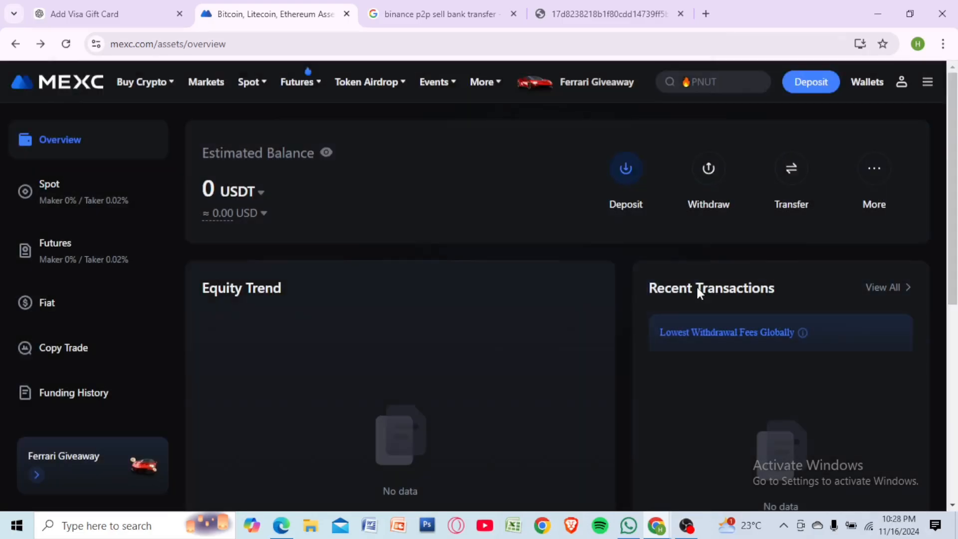
mouse_move(709, 178)
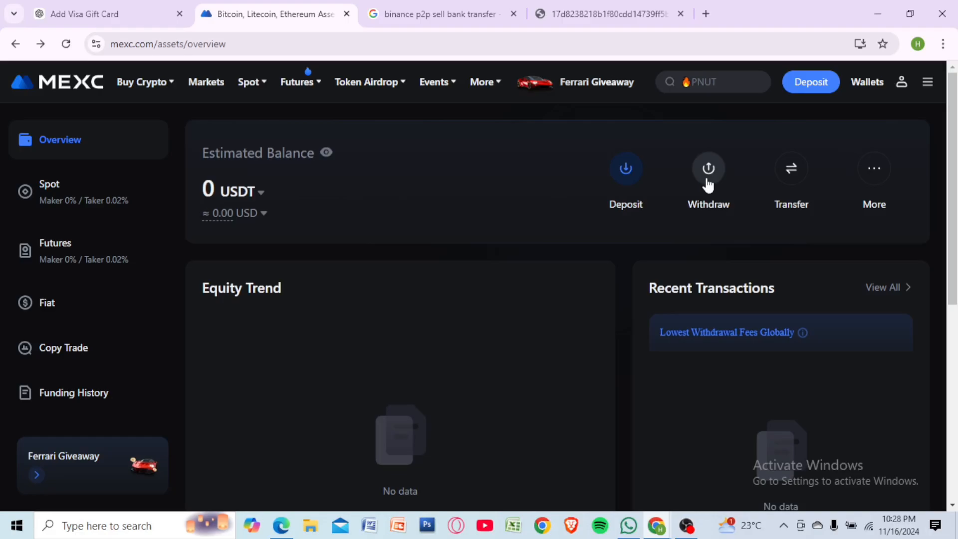
Step: Bring up the USDT withdrawal form and scroll to its empty address and network fields
click(708, 167)
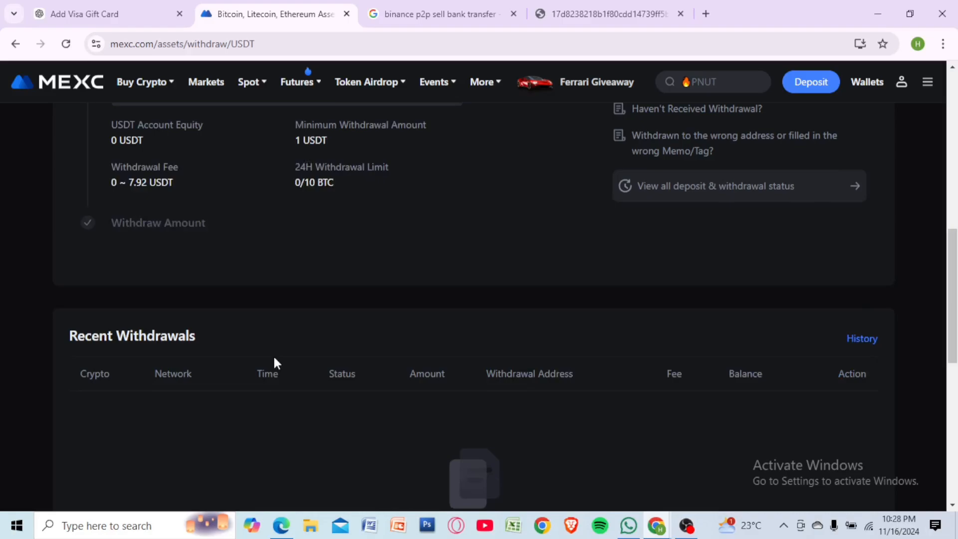
scroll(up, 3)
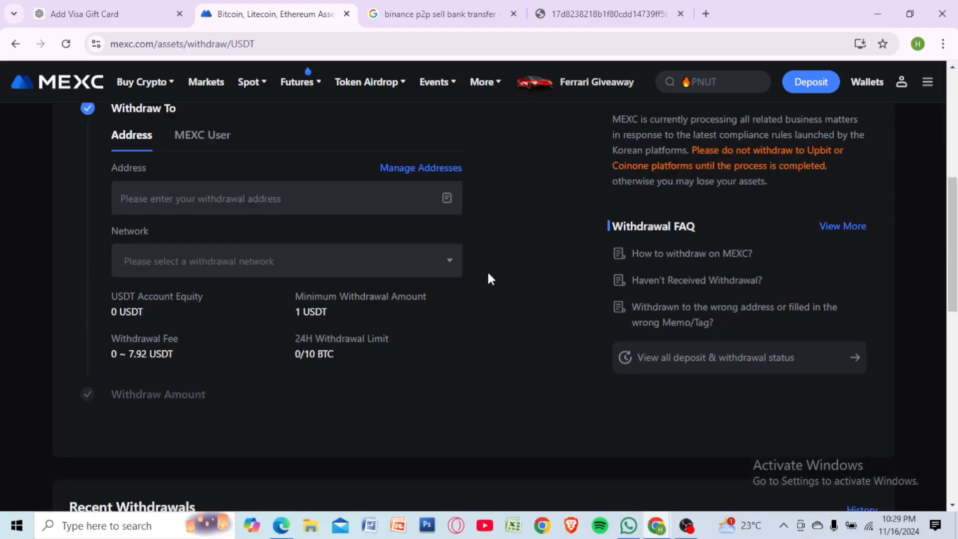
click(608, 13)
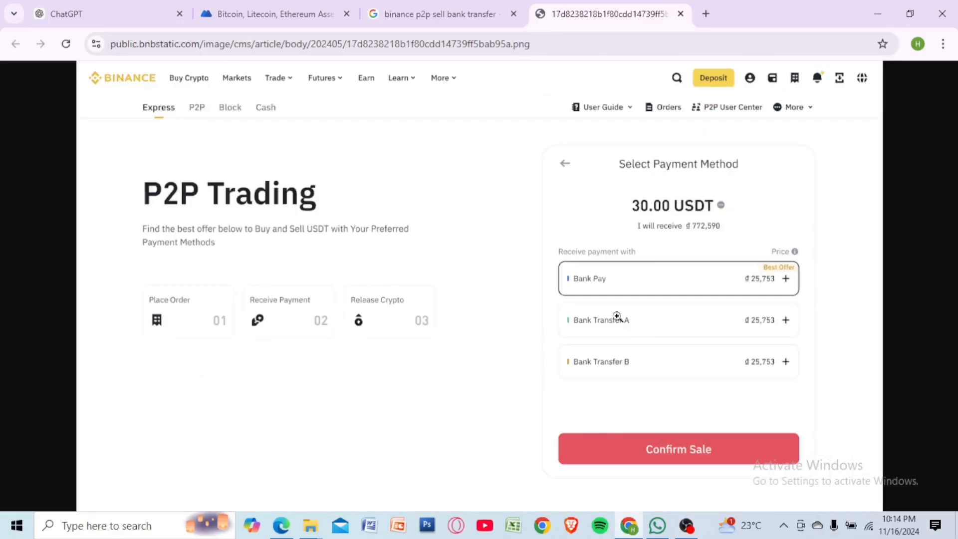
mouse_move(409, 395)
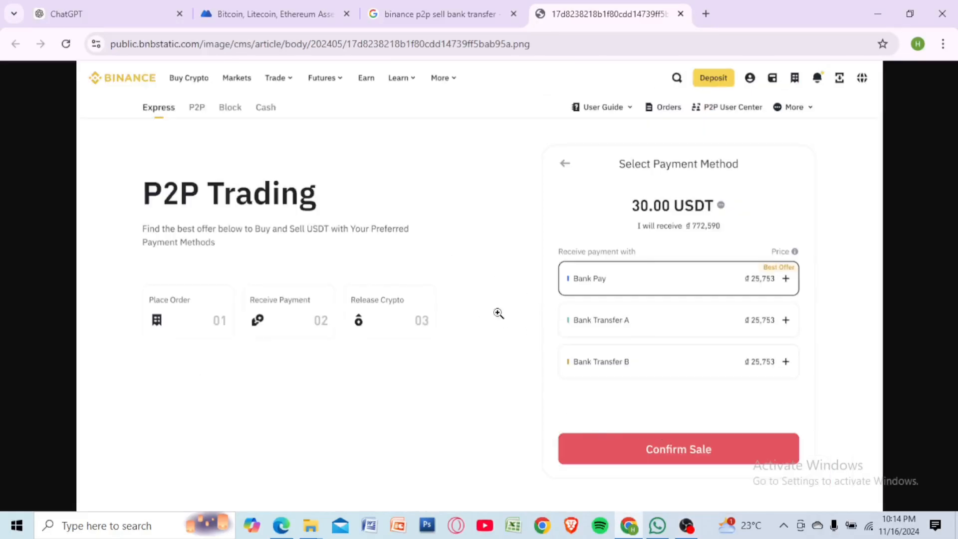
mouse_move(613, 339)
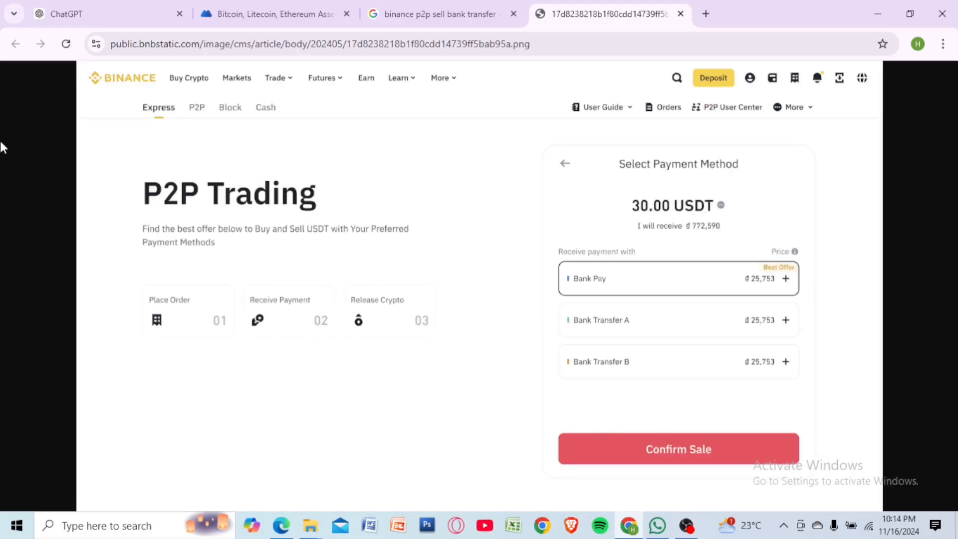
mouse_move(715, 191)
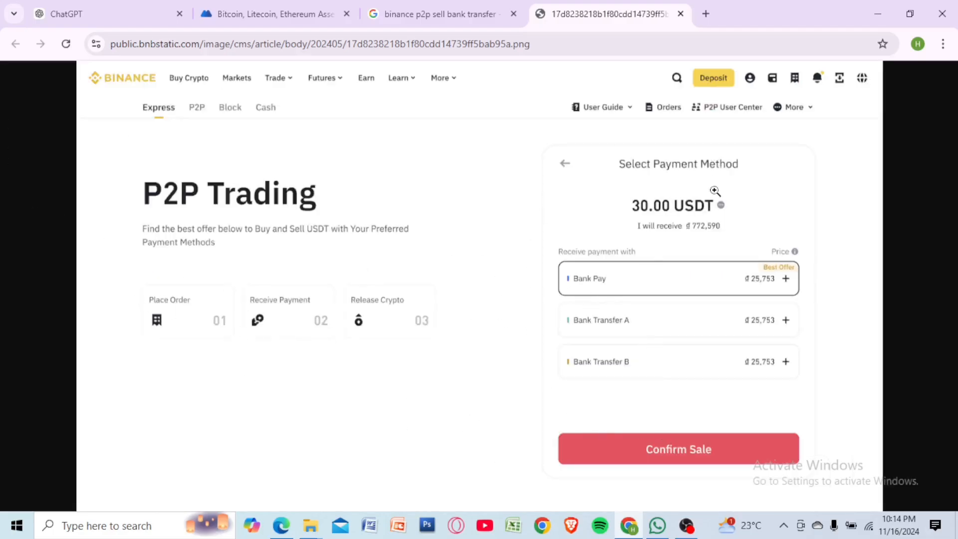